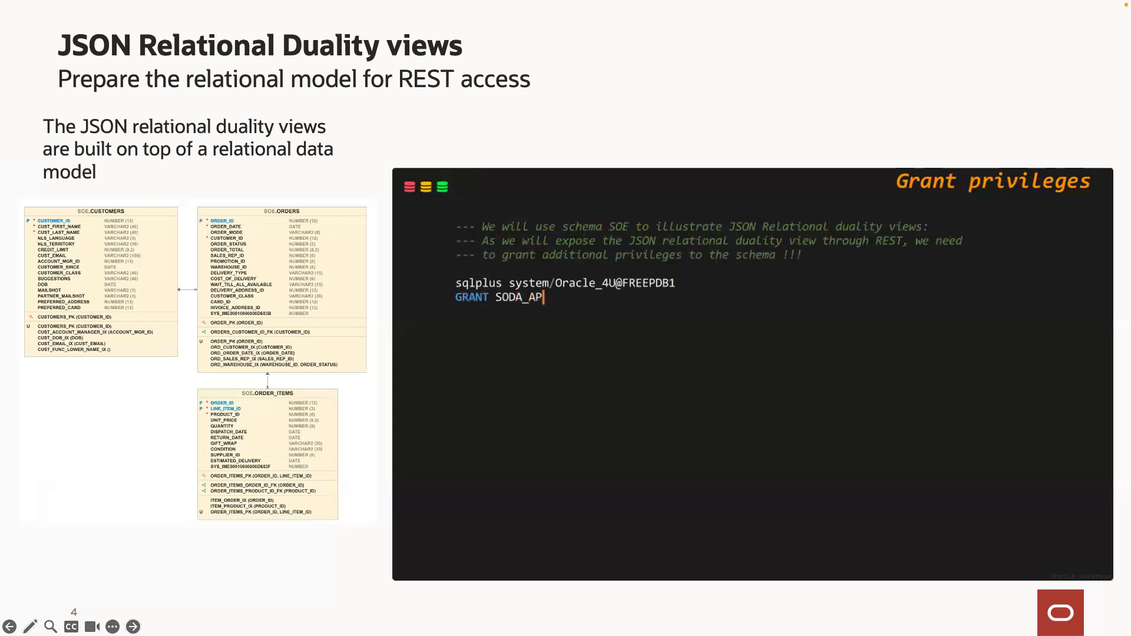
{"action": "type", "text": "P to SOE;"}
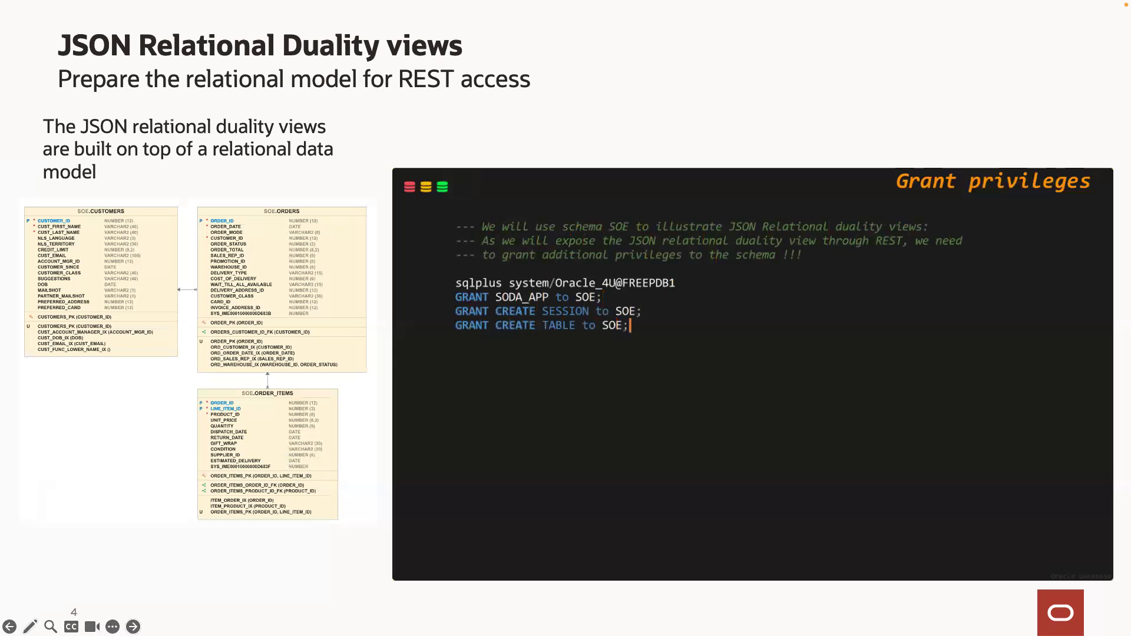
{"action": "type", "text": "GRANT C"}
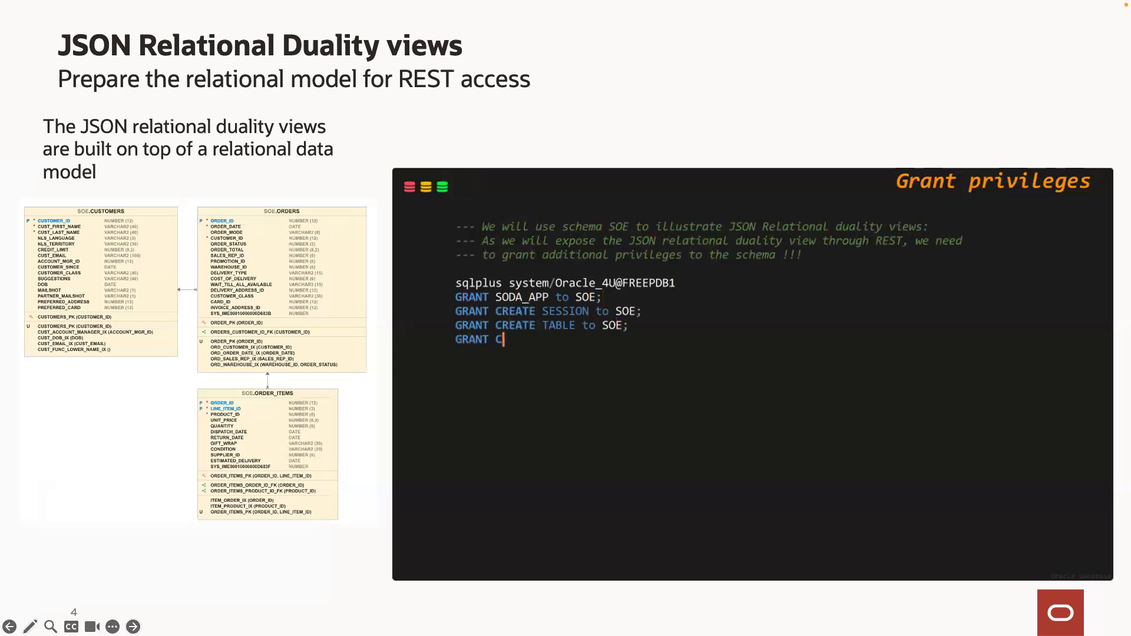
{"action": "type", "text": "REATE SEQUENCE to SOE;"}
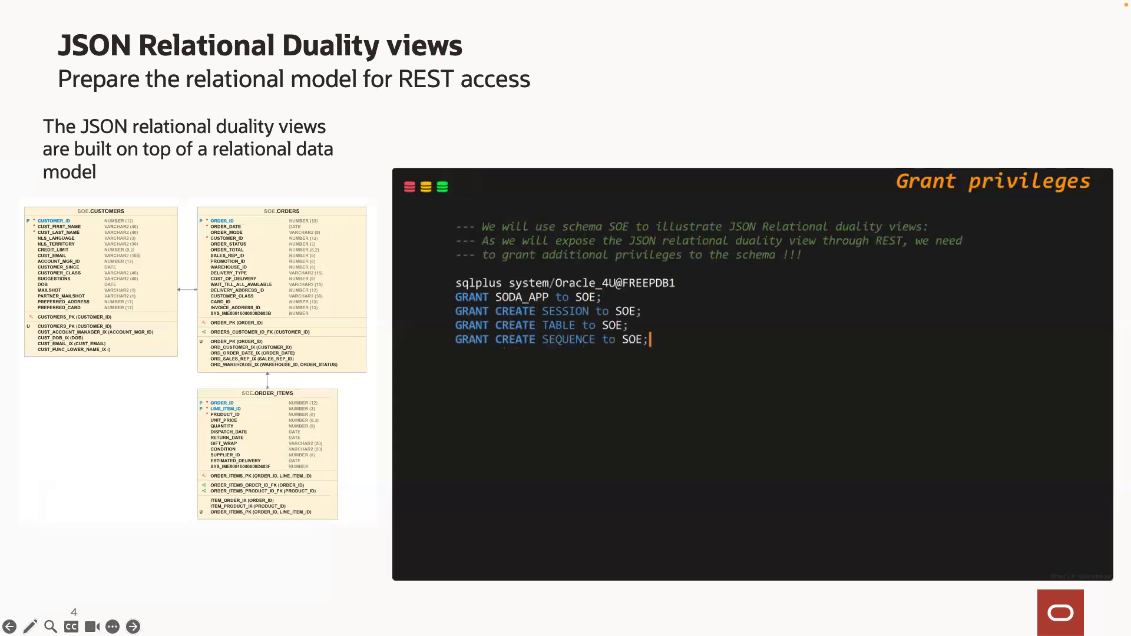
{"action": "type", "text": "GRANT CREATE TRIGGER to SOE;"}
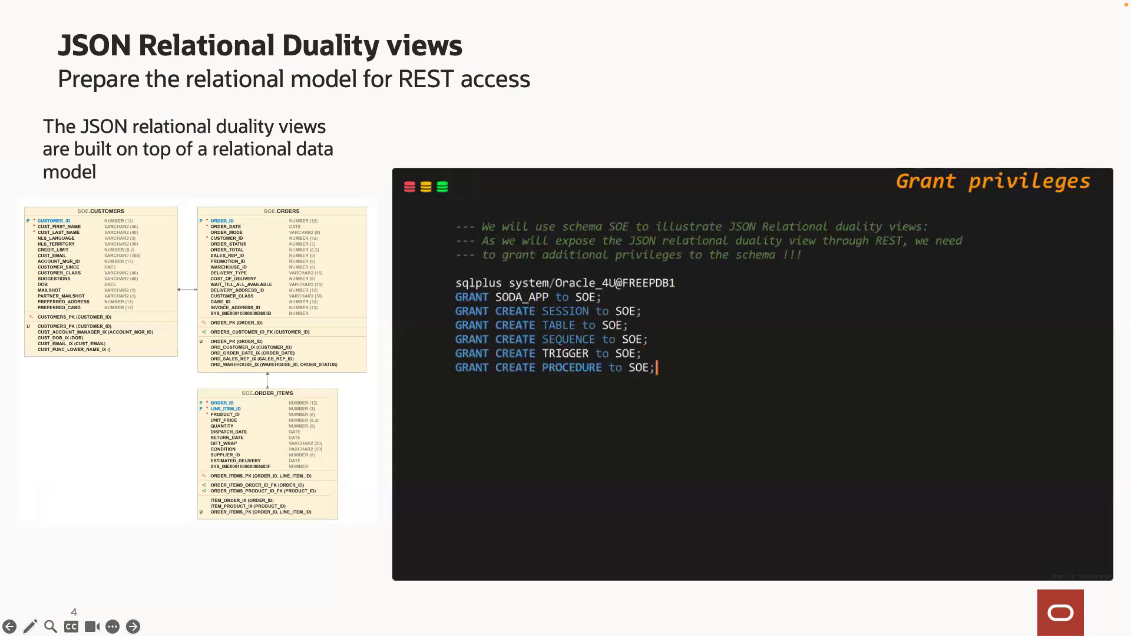
{"action": "type", "text": "GRANT CREATE VIEW to SOE;"}
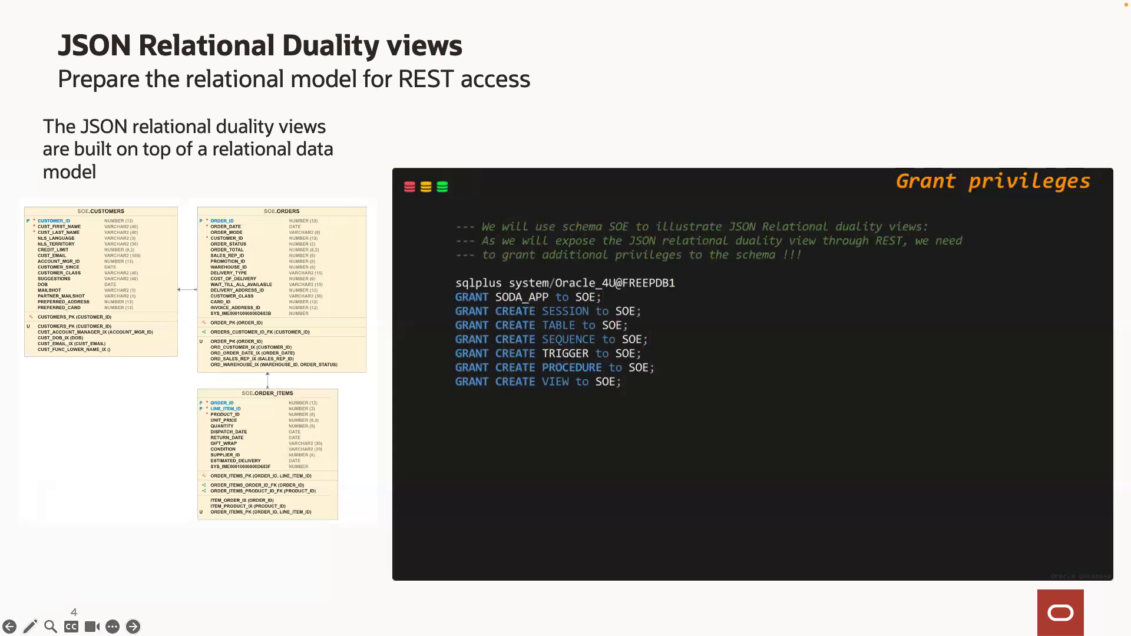
{"action": "type", "text": "BEGIN"}
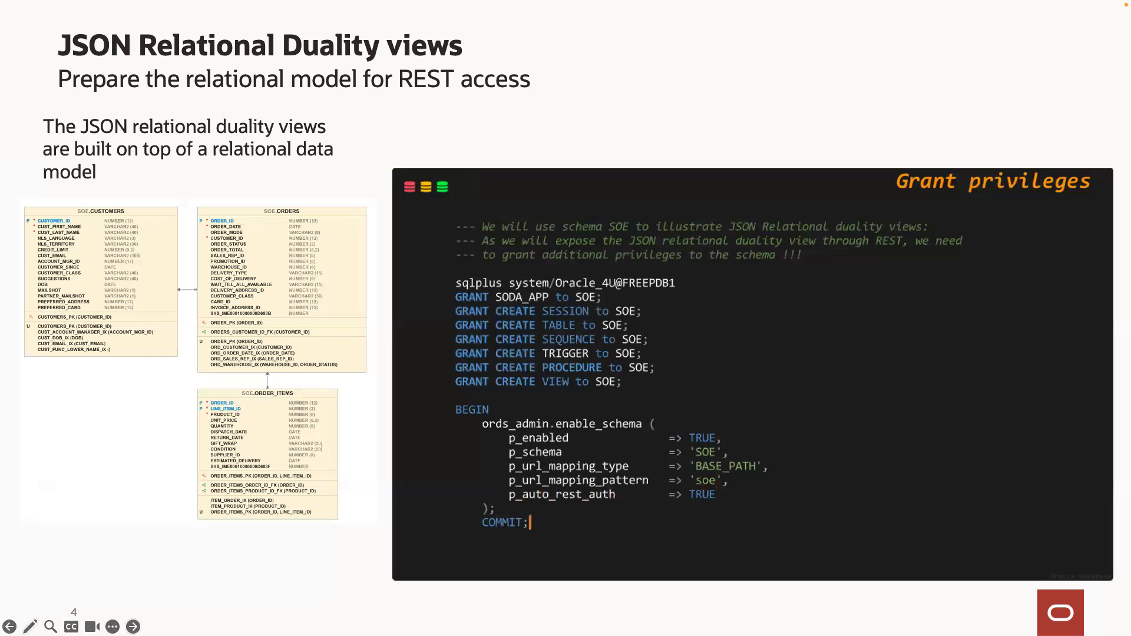
{"action": "type", "text": "EN"}
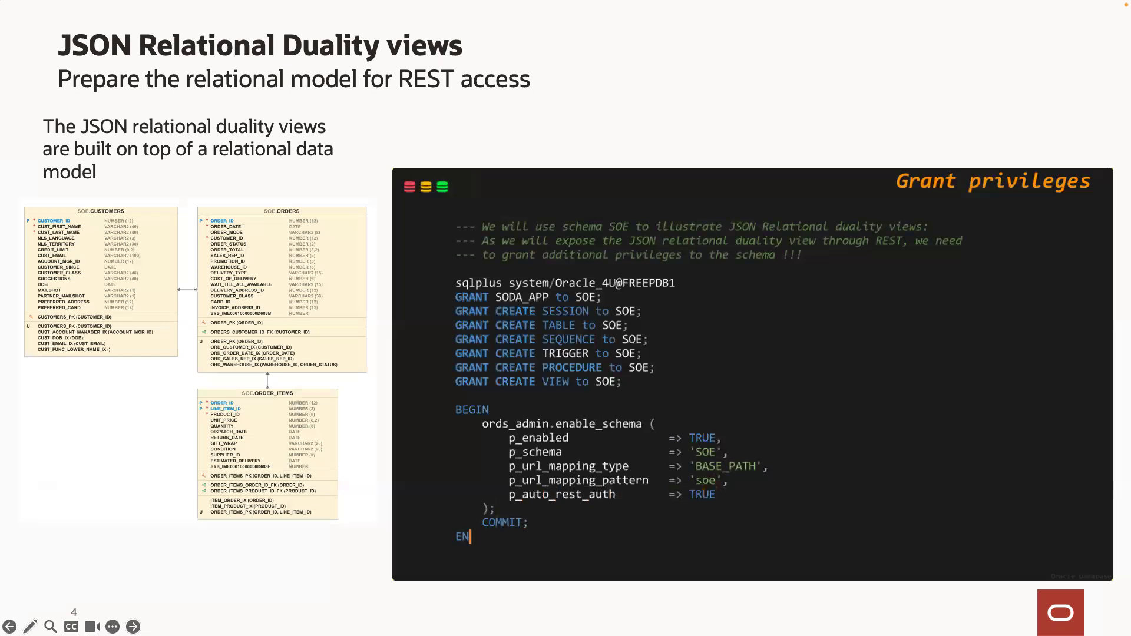
{"action": "type", "text": "D;"}
{"action": "type", "text": "EXEC ords.enable_"}
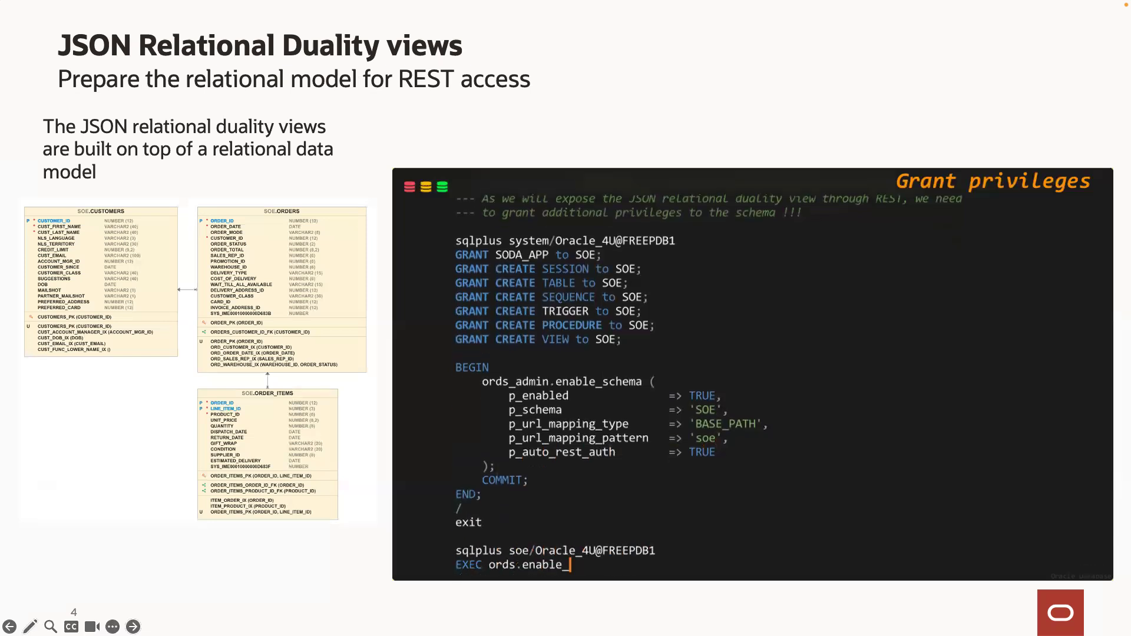
{"action": "type", "text": "schema;"}
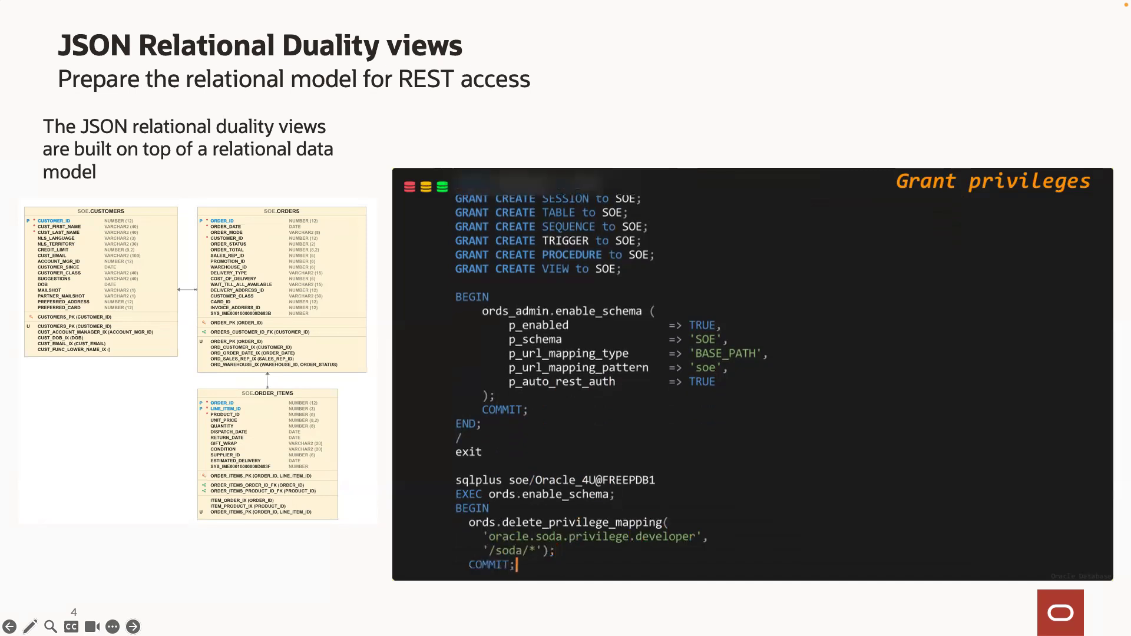
{"action": "scroll", "scroll_direction": "down", "scroll_amount": 3}
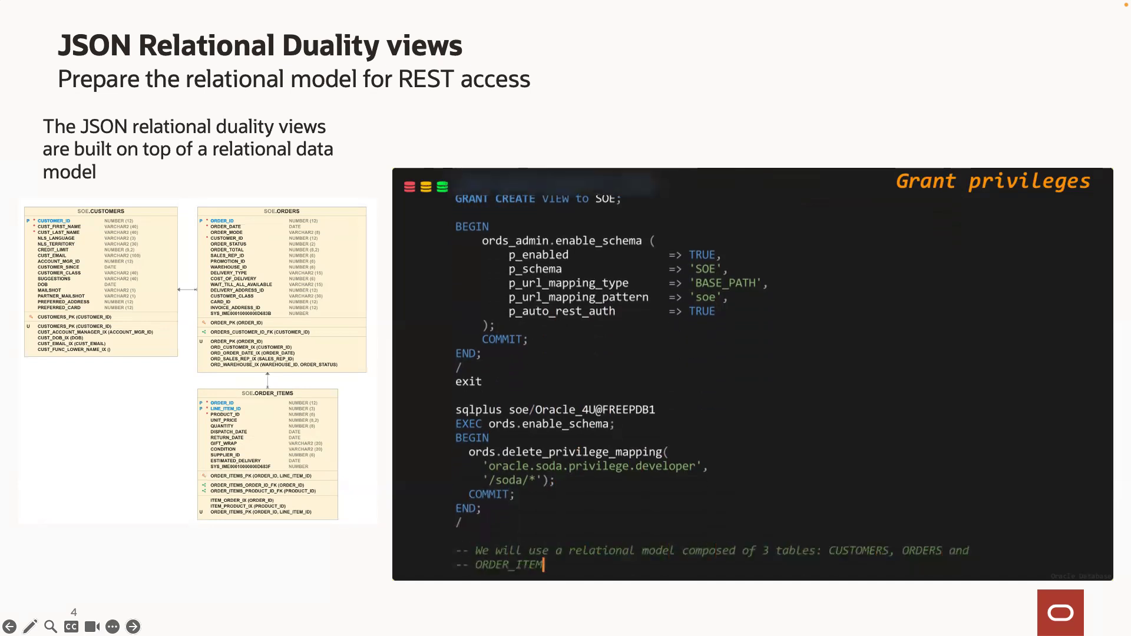
{"action": "scroll", "scroll_direction": "down", "scroll_amount": 3}
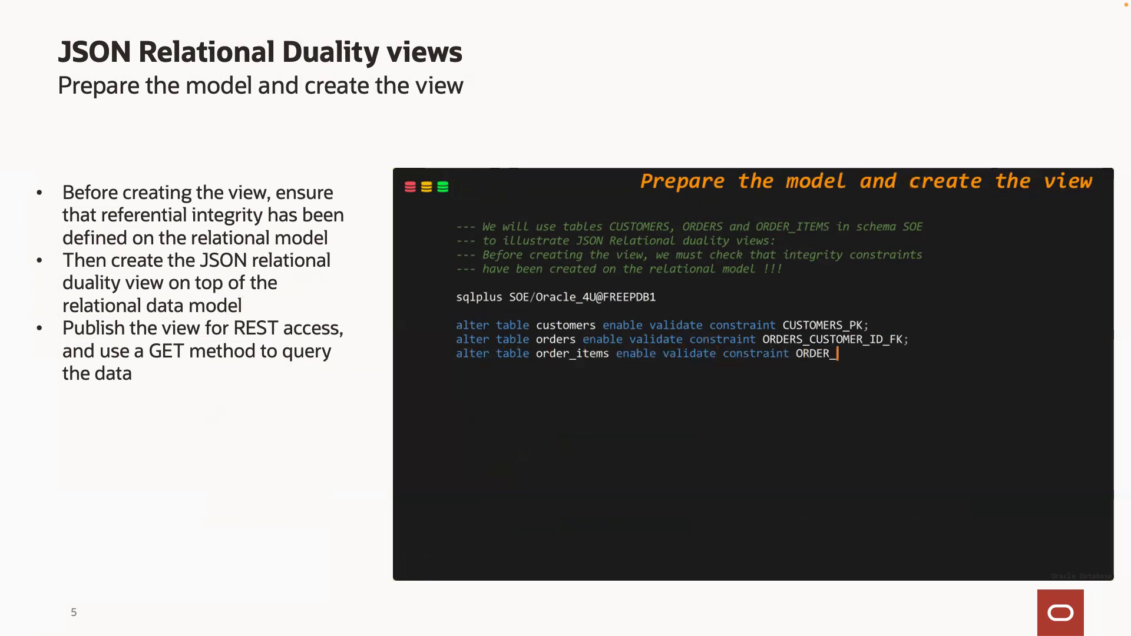
{"action": "type", "text": "_ITEMS_ORDER_ID_FK;"}
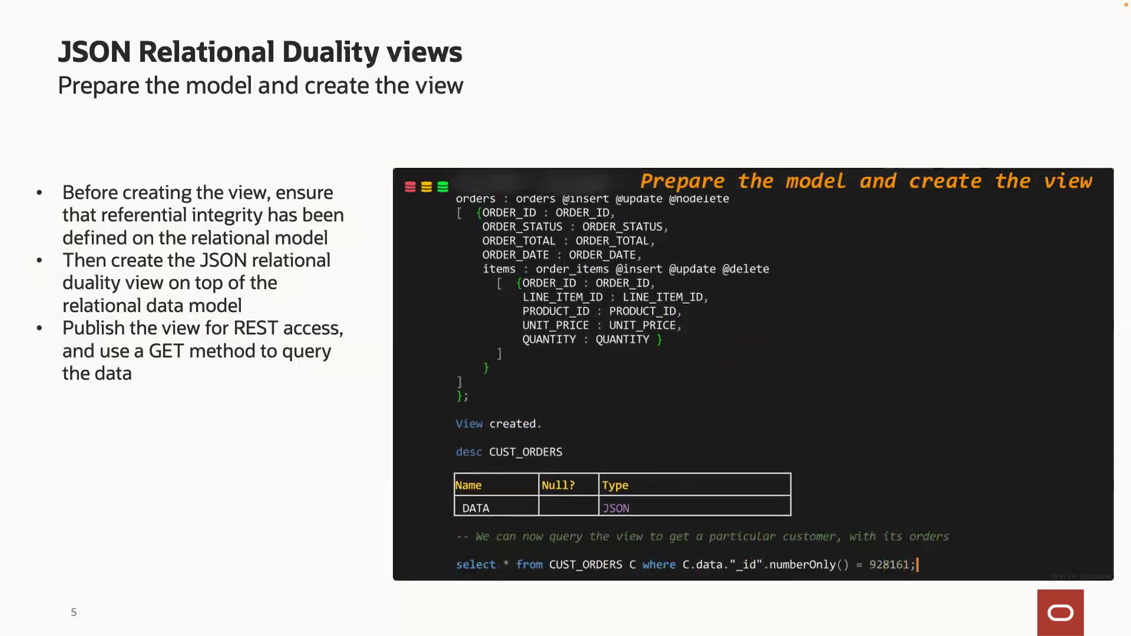
{"action": "scroll", "scroll_direction": "down", "scroll_amount": 3}
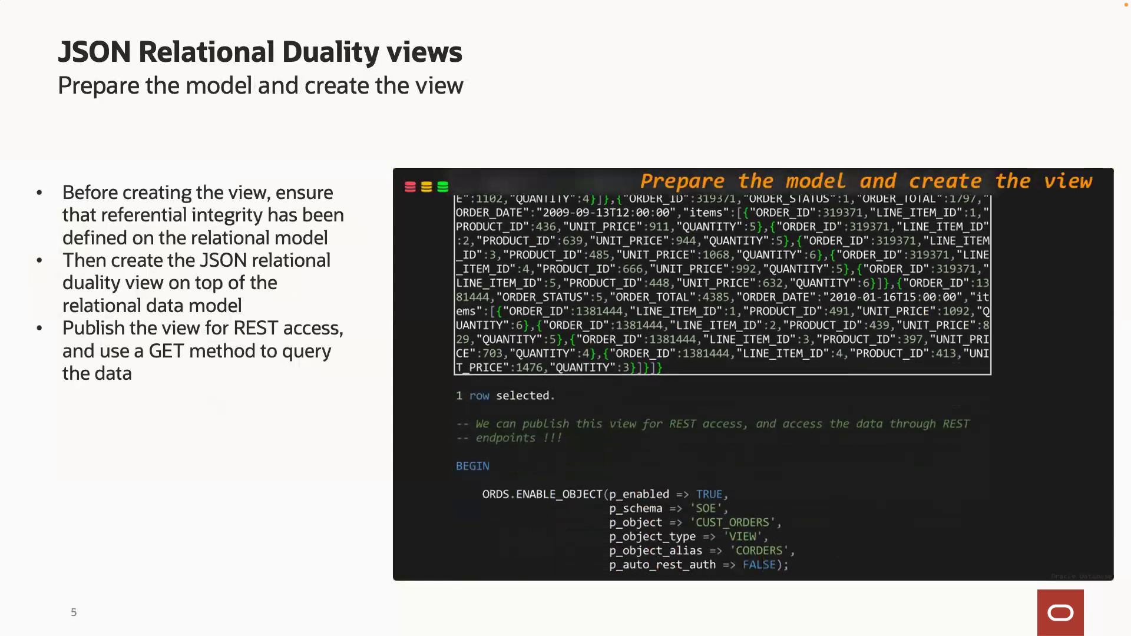
{"action": "scroll", "scroll_direction": "down", "scroll_amount": 3}
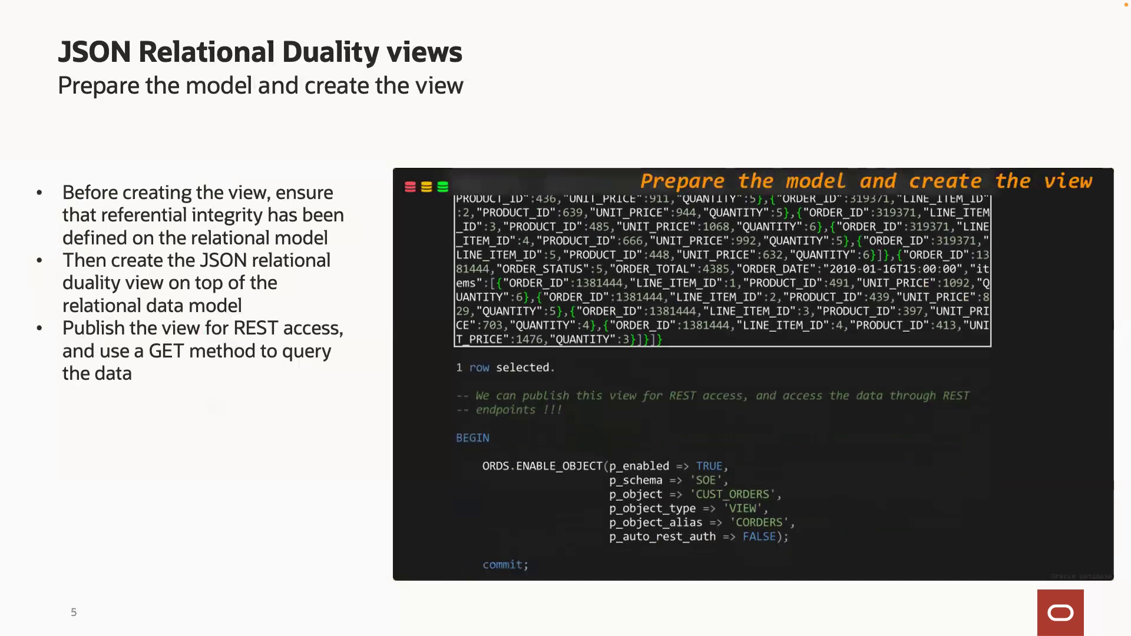
{"action": "scroll", "scroll_direction": "down", "scroll_amount": 3}
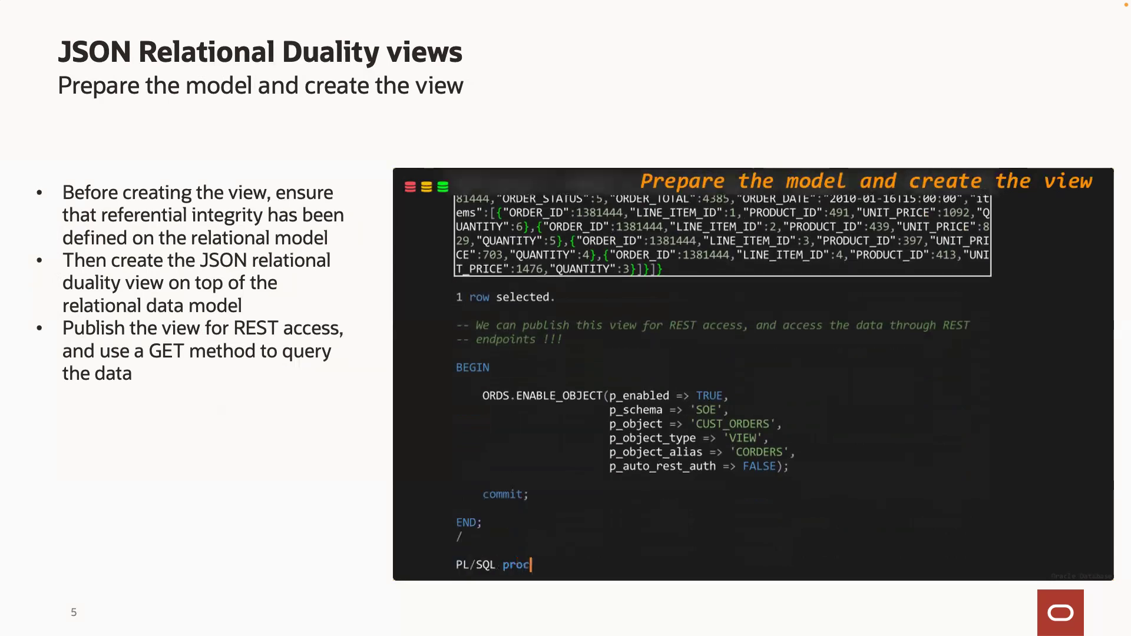
{"action": "scroll", "scroll_direction": "down", "scroll_amount": 3}
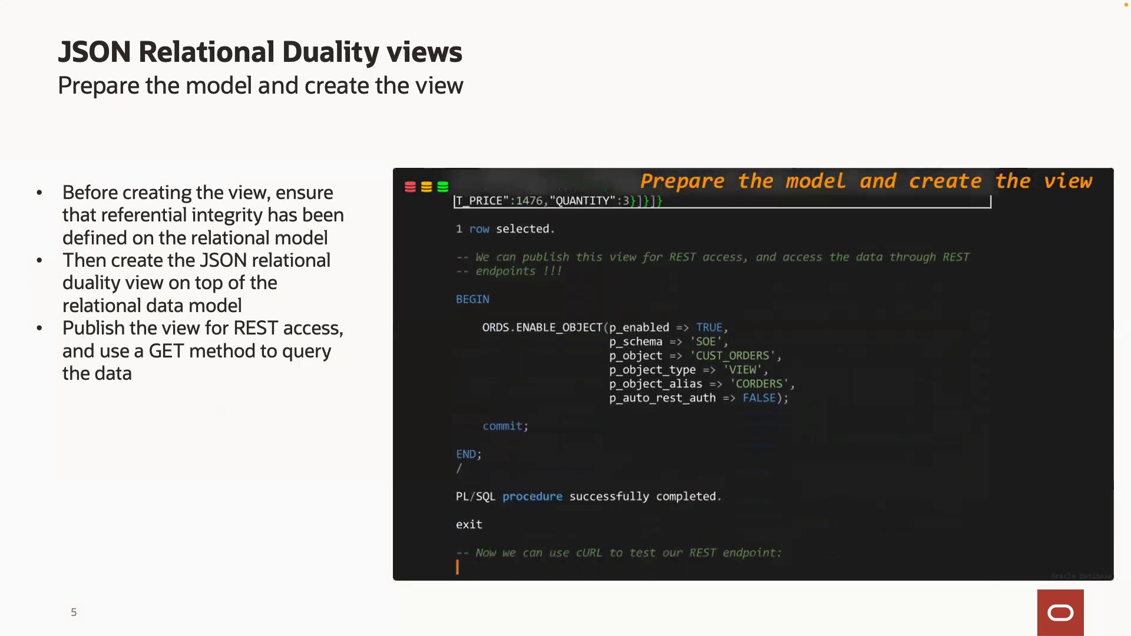
{"action": "scroll", "scroll_direction": "down", "scroll_amount": 3}
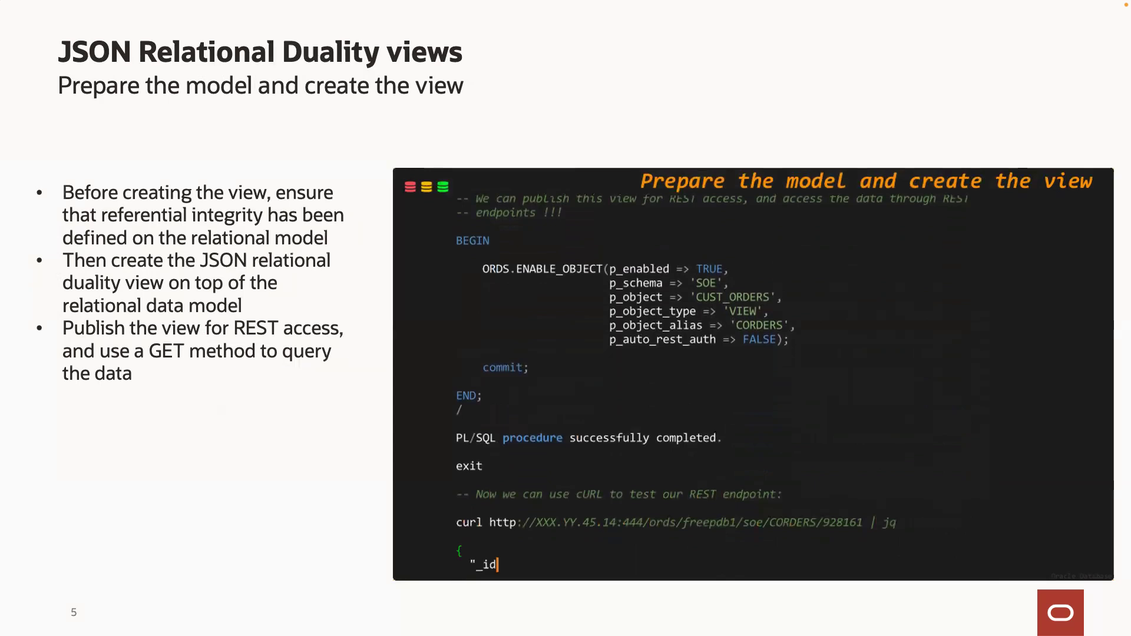
{"action": "scroll", "scroll_direction": "down", "scroll_amount": 3}
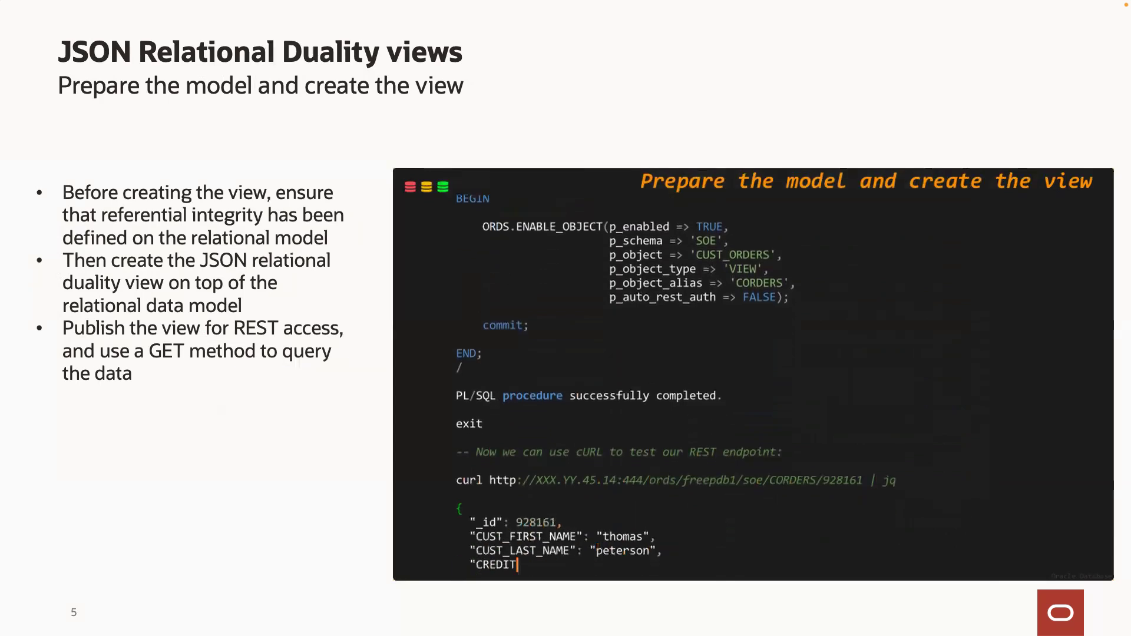
{"action": "scroll", "scroll_direction": "down", "scroll_amount": 3}
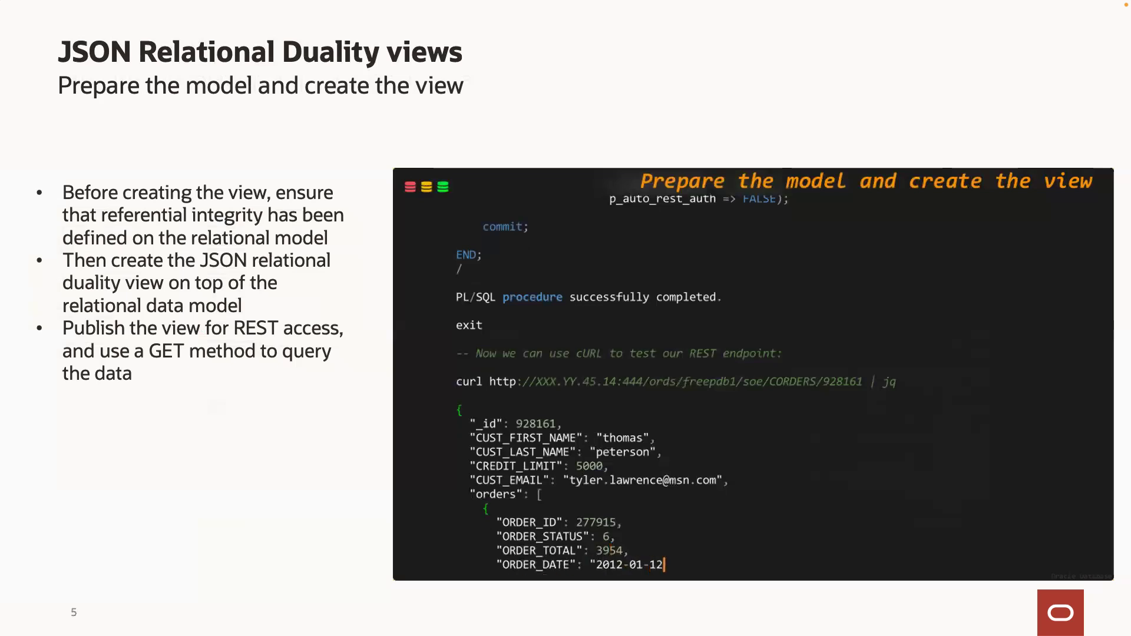
{"action": "scroll", "scroll_direction": "down", "scroll_amount": 3}
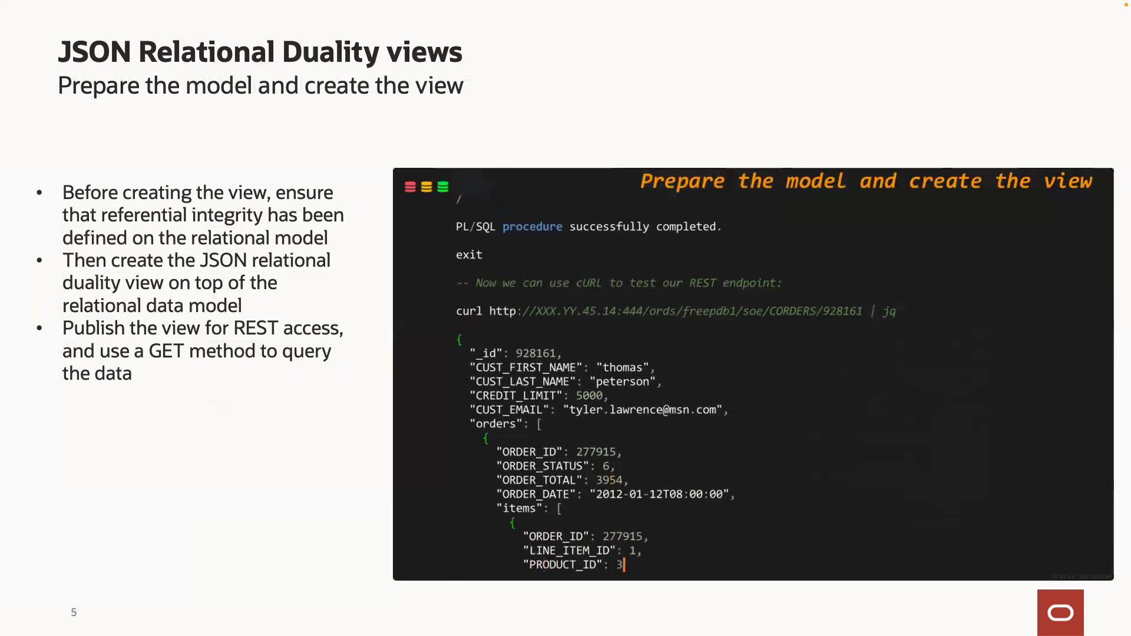
{"action": "scroll", "scroll_direction": "down", "scroll_amount": 3}
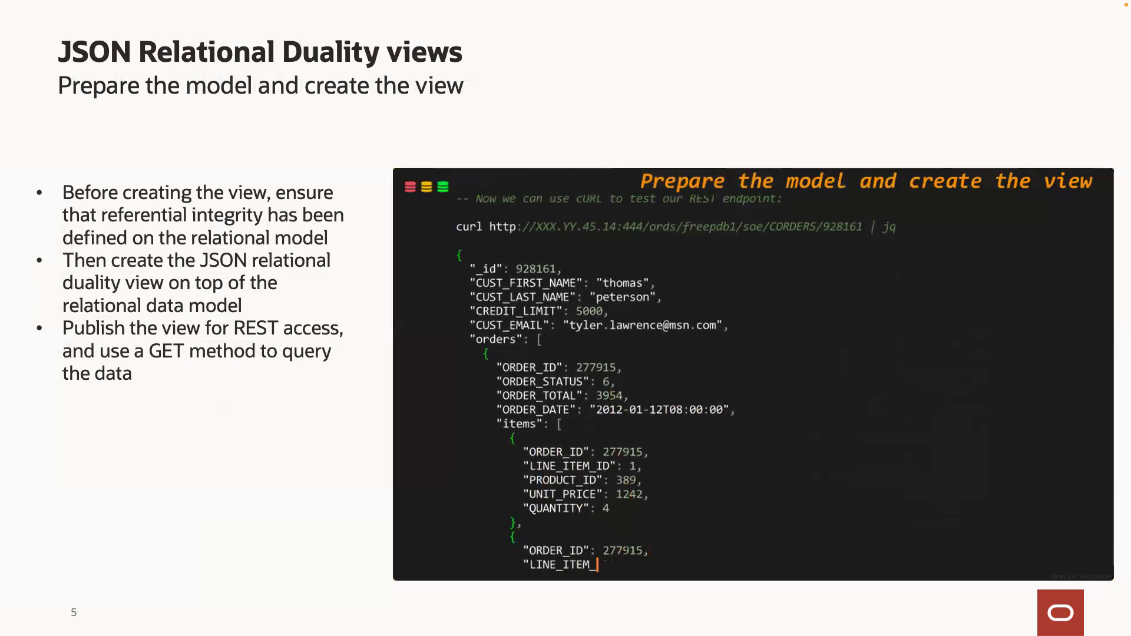
{"action": "scroll", "scroll_direction": "down", "scroll_amount": 3}
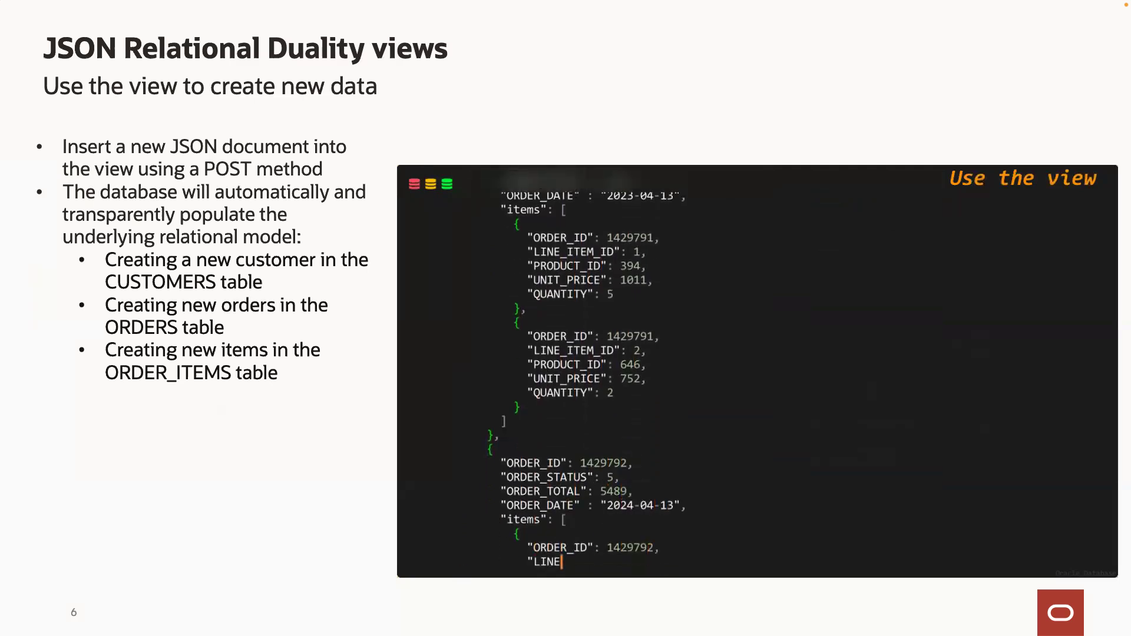
{"action": "scroll", "scroll_direction": "down", "scroll_amount": 3}
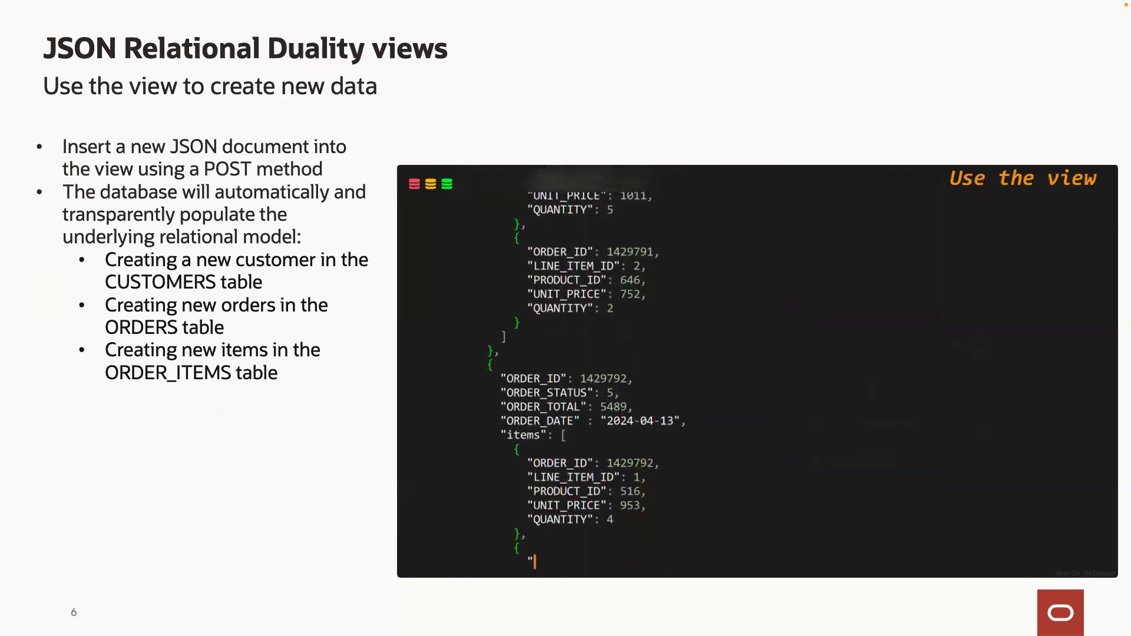
{"action": "scroll", "scroll_direction": "down", "scroll_amount": 3}
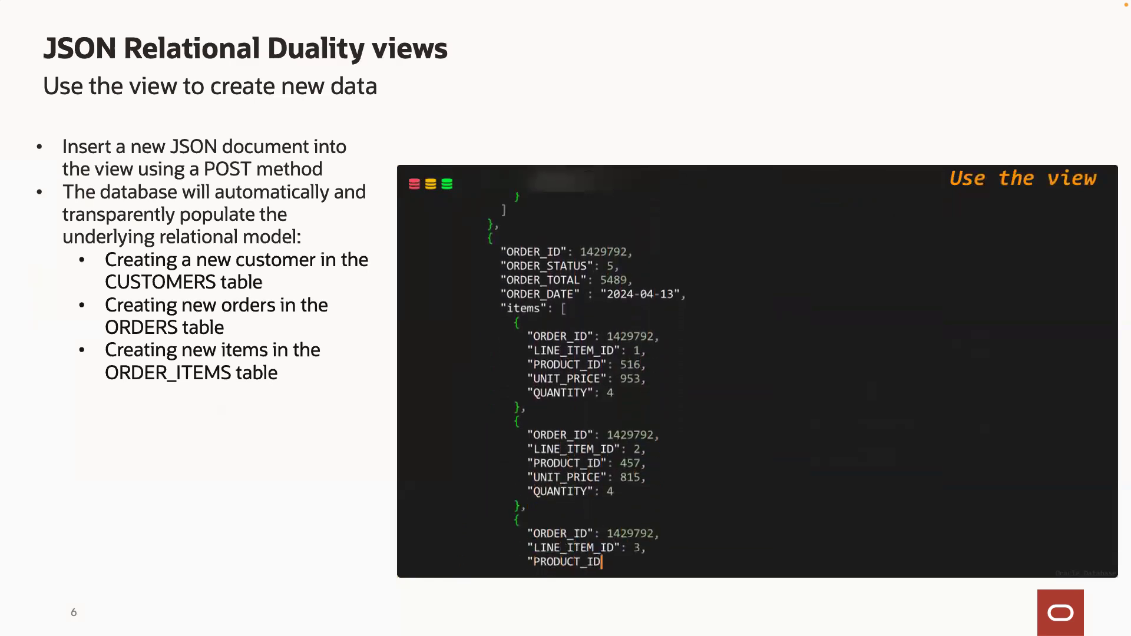
{"action": "scroll", "scroll_direction": "down", "scroll_amount": 3}
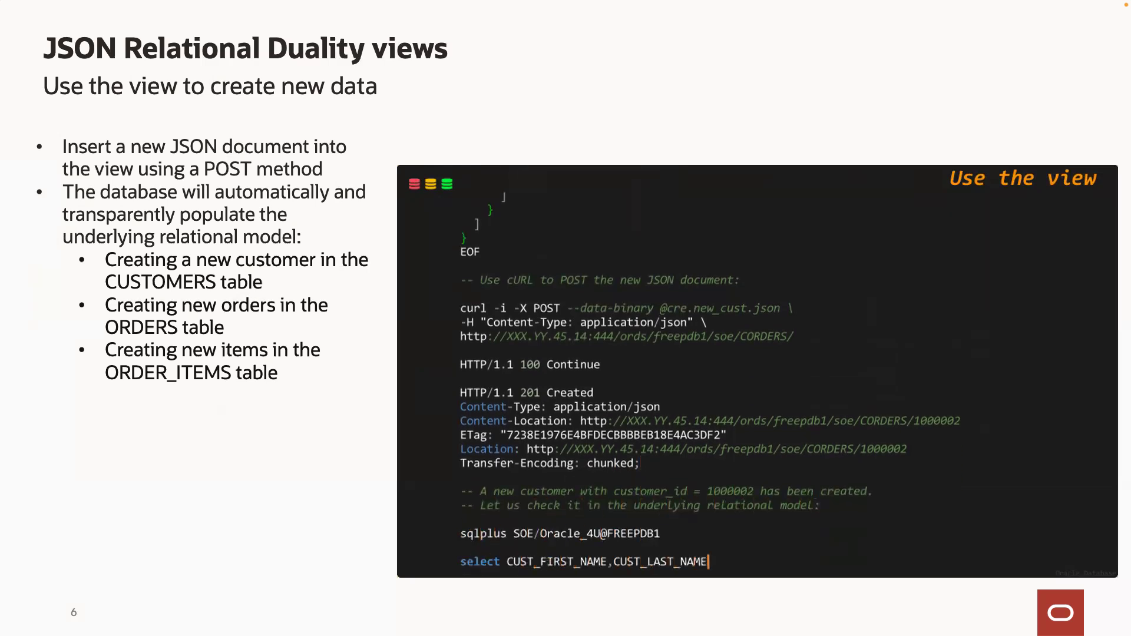
{"action": "type", "text": "from customers where customer_id = 1000002;"}
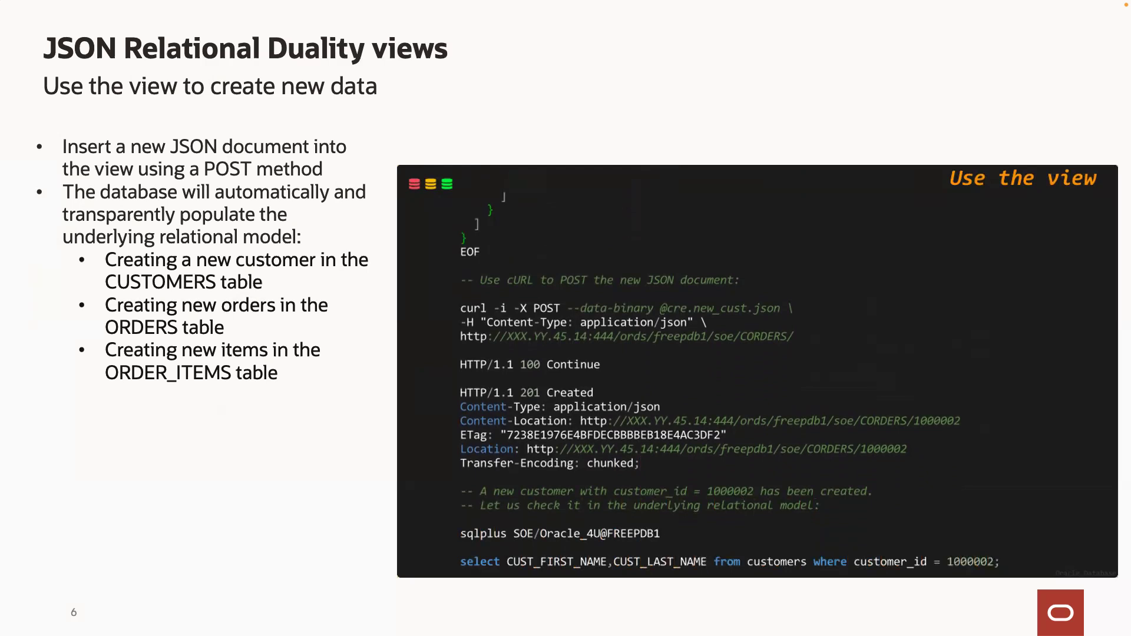
{"action": "scroll", "scroll_direction": "down", "scroll_amount": 3}
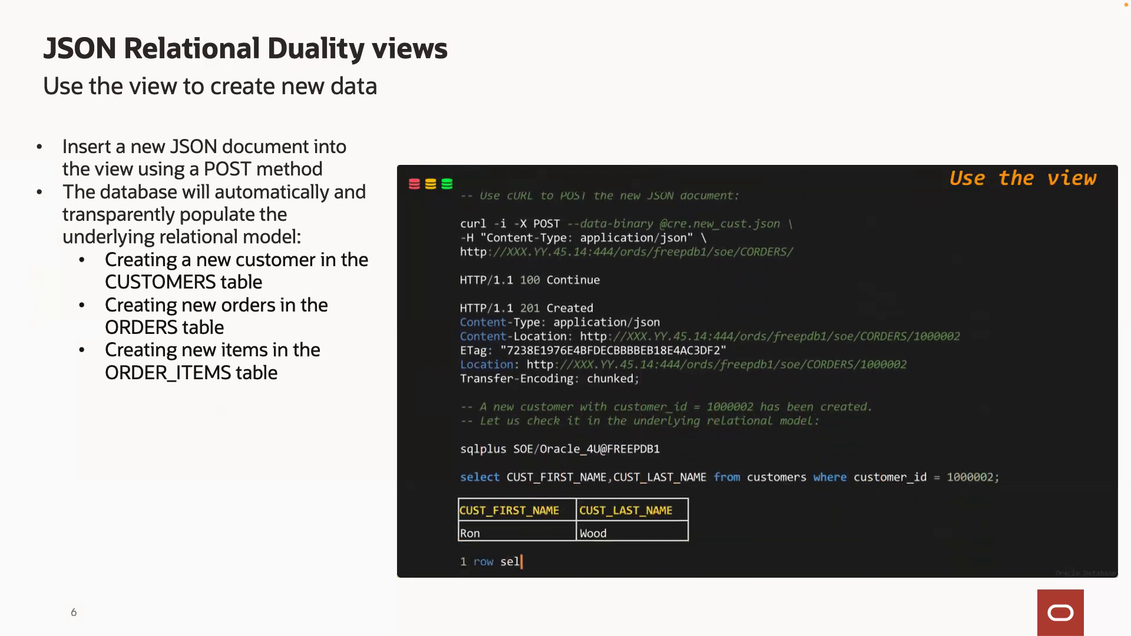
{"action": "scroll", "scroll_direction": "down", "scroll_amount": 3}
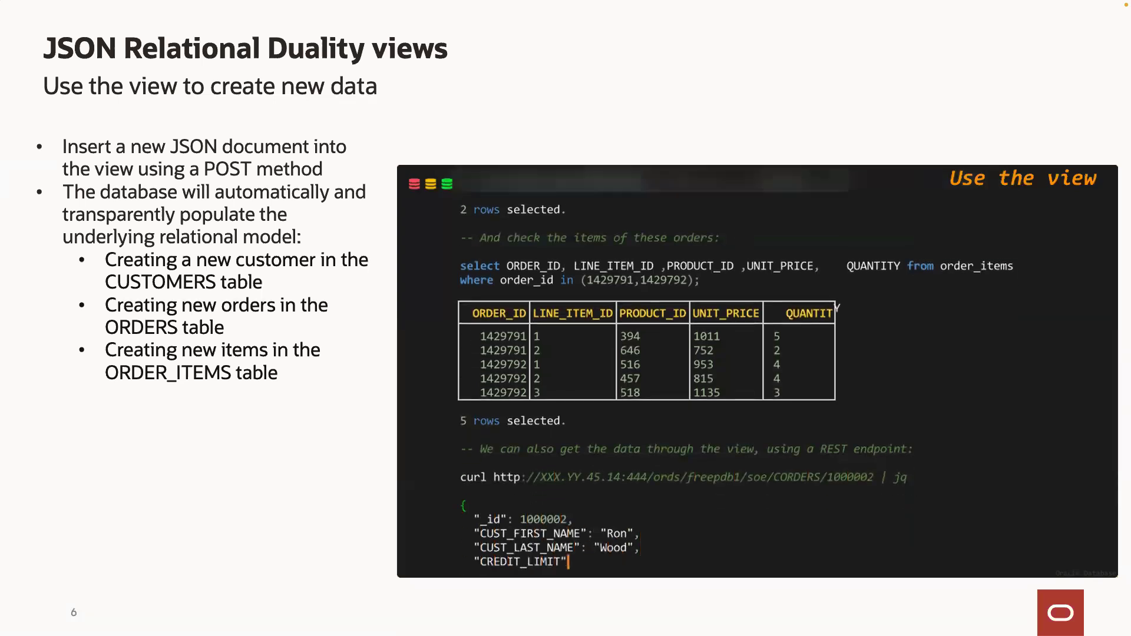
{"action": "scroll", "scroll_direction": "down", "scroll_amount": 3}
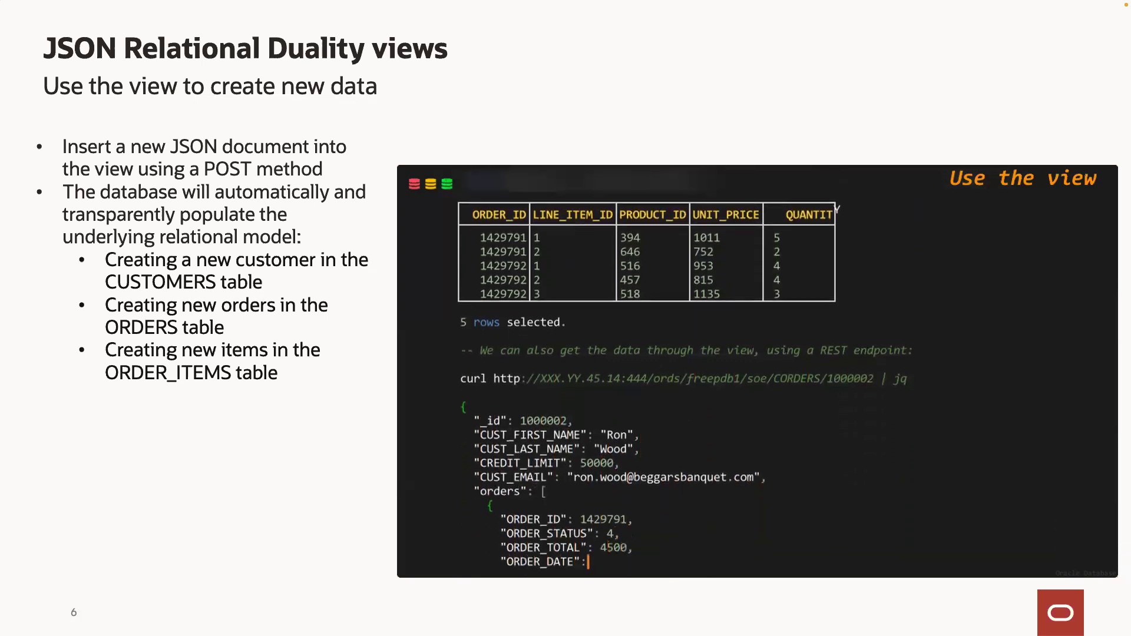
{"action": "scroll", "scroll_direction": "down", "scroll_amount": 3}
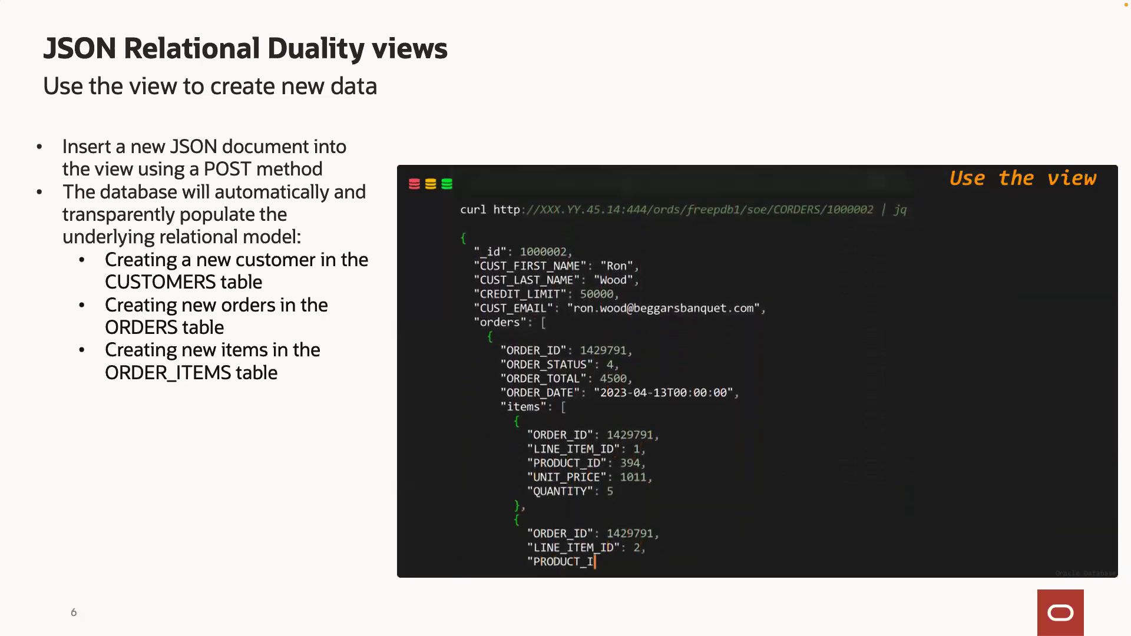
{"action": "scroll", "scroll_direction": "down", "scroll_amount": 3}
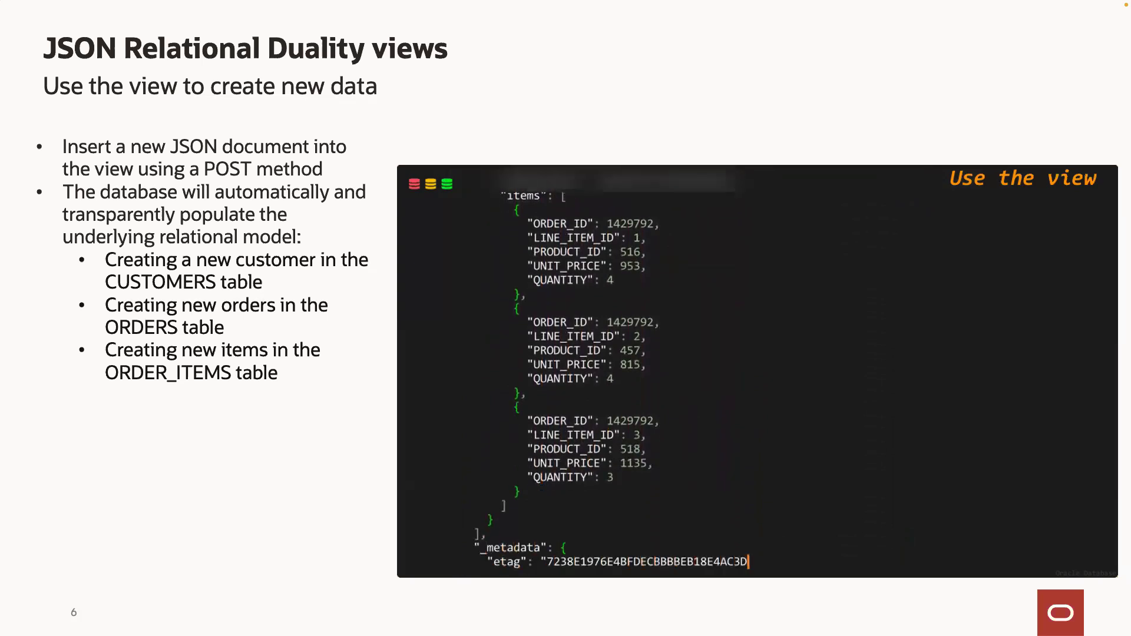
{"action": "scroll", "scroll_direction": "down", "scroll_amount": 3}
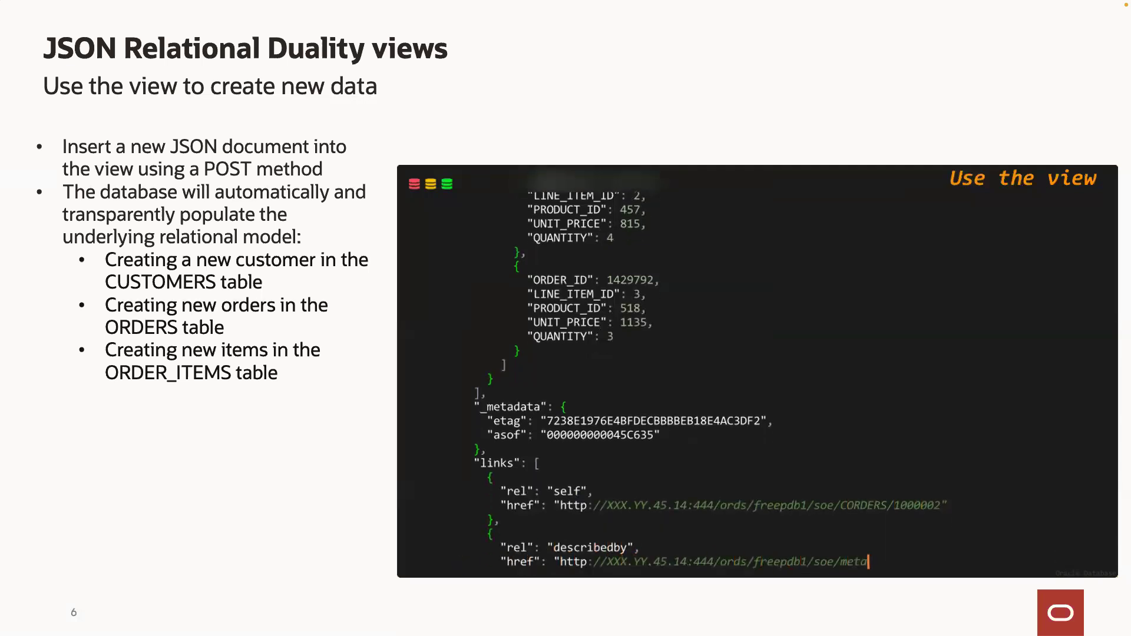
{"action": "scroll", "scroll_direction": "down", "scroll_amount": 3}
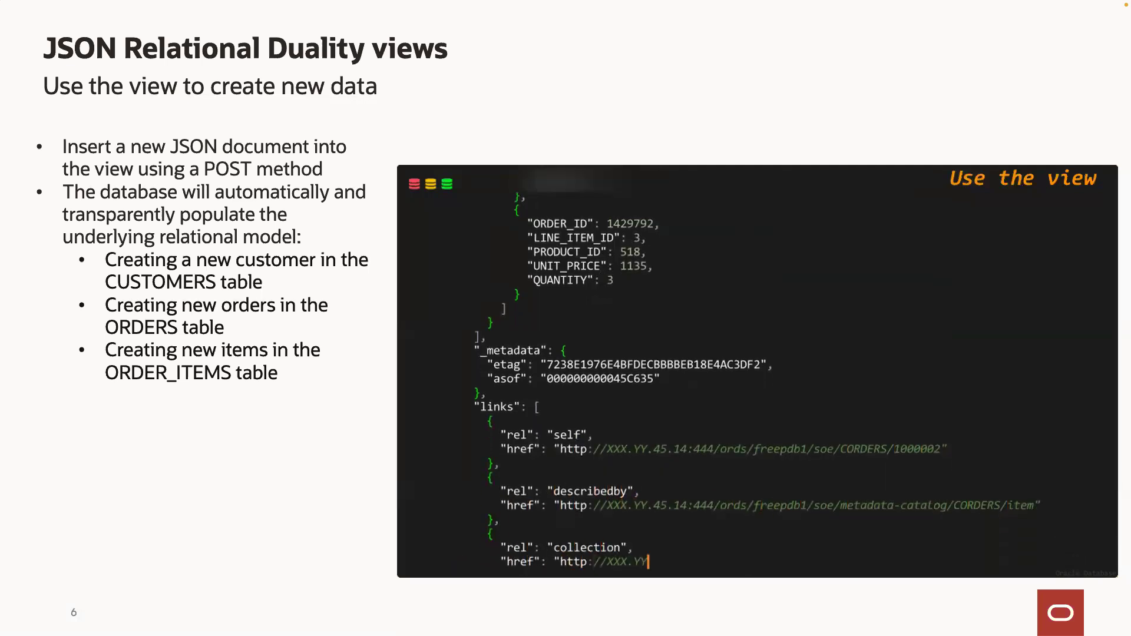
{"action": "scroll", "scroll_direction": "down", "scroll_amount": 3}
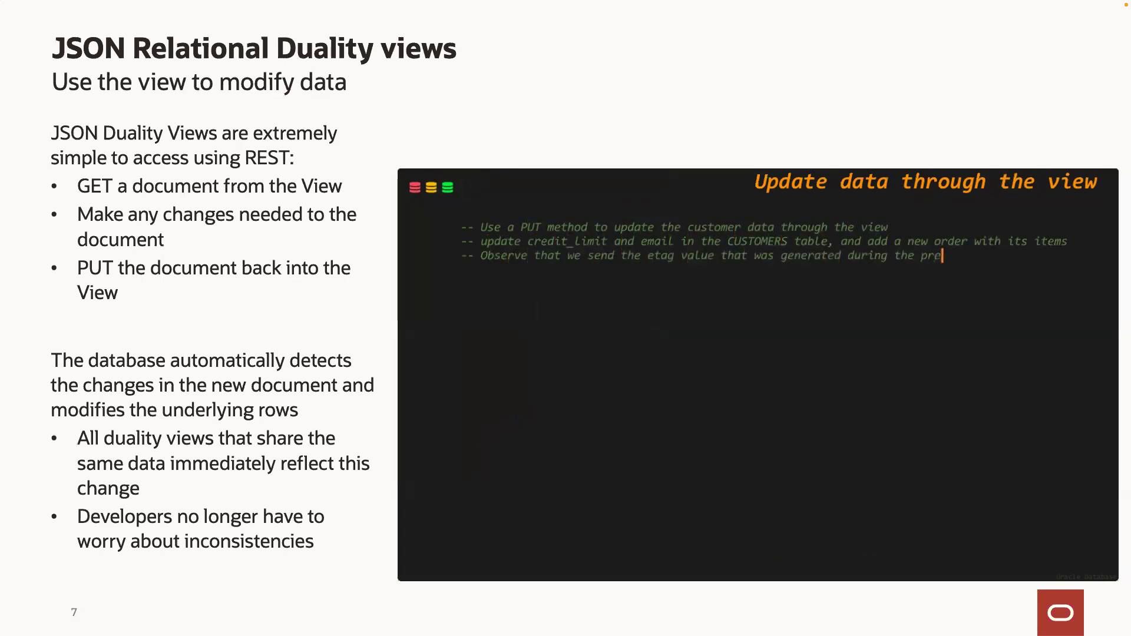
{"action": "type", "text": "curl --request PUT \\"}
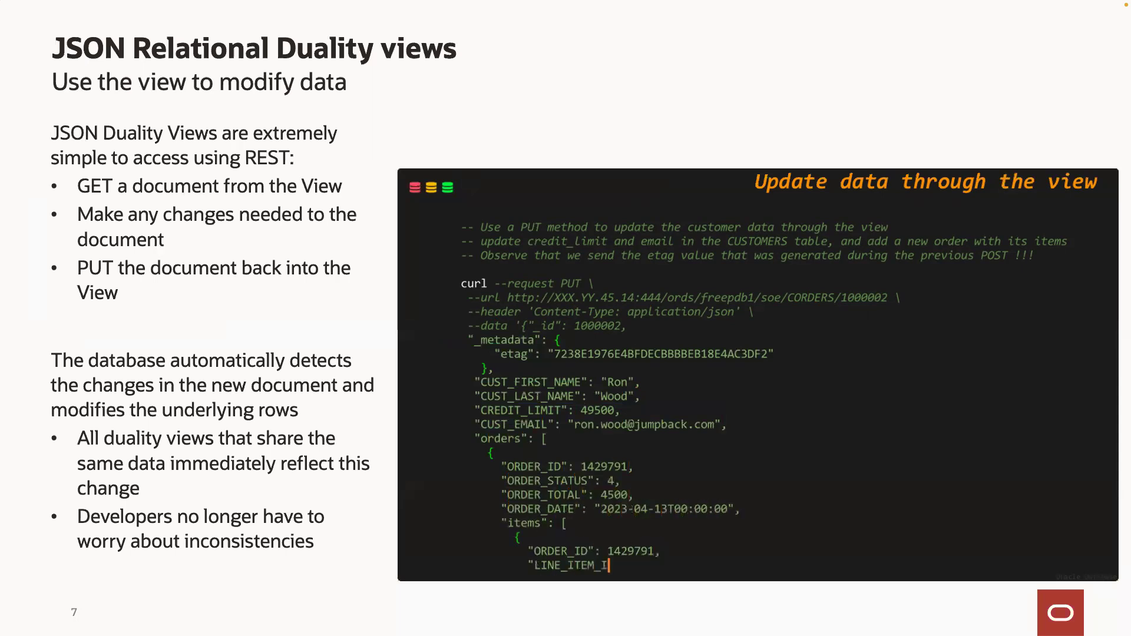
{"action": "scroll", "scroll_direction": "down", "scroll_amount": 3}
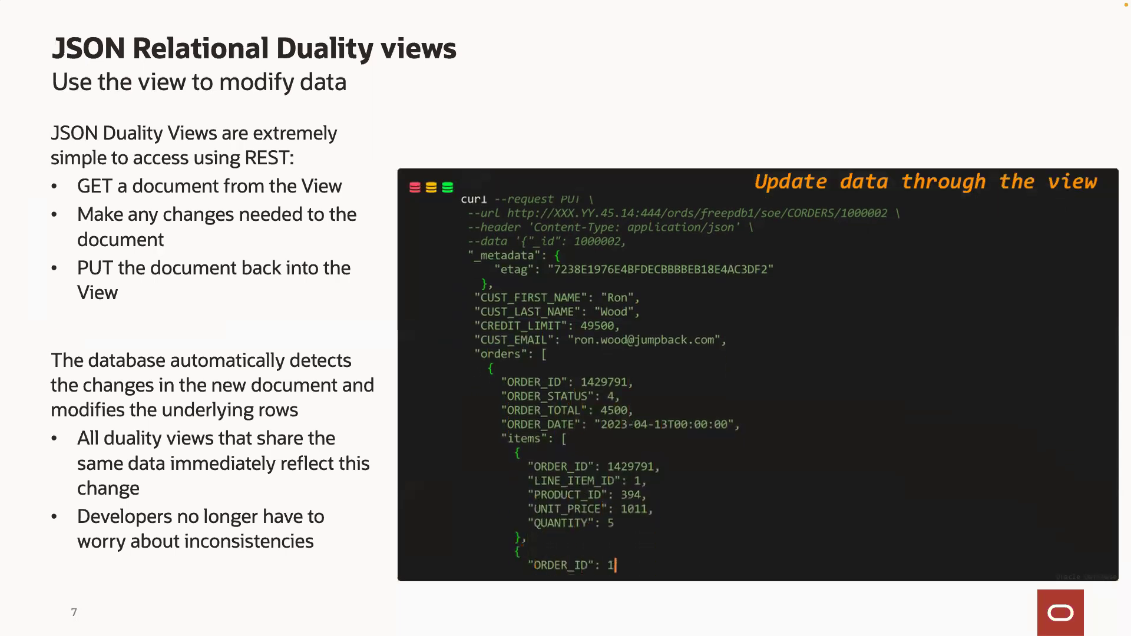
{"action": "scroll", "scroll_direction": "down", "scroll_amount": 3}
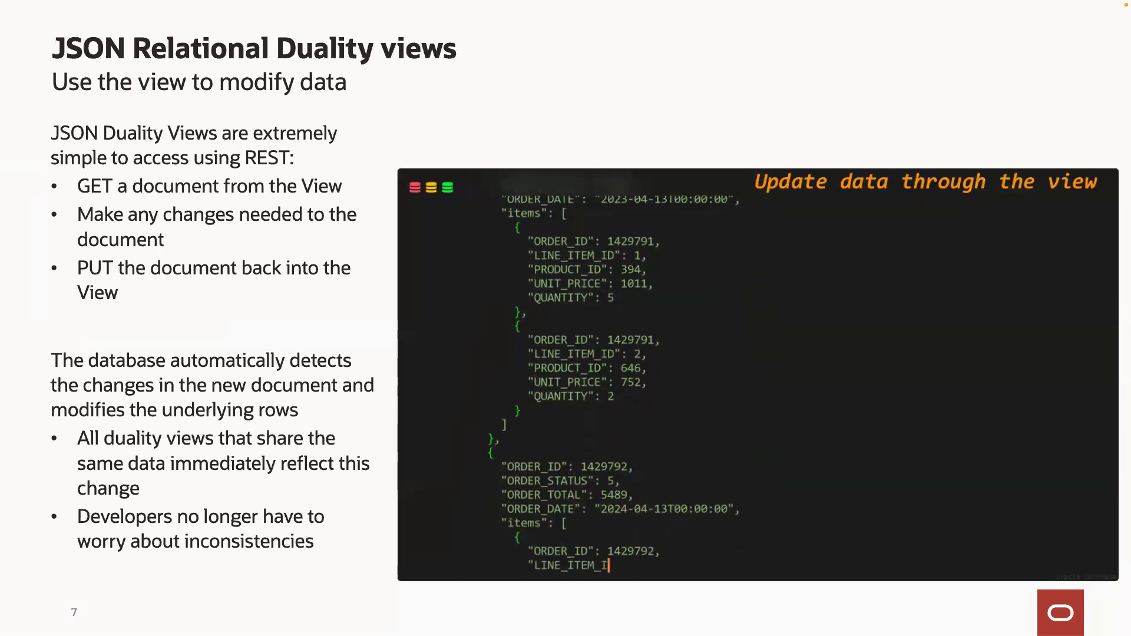
{"action": "scroll", "scroll_direction": "down", "scroll_amount": 3}
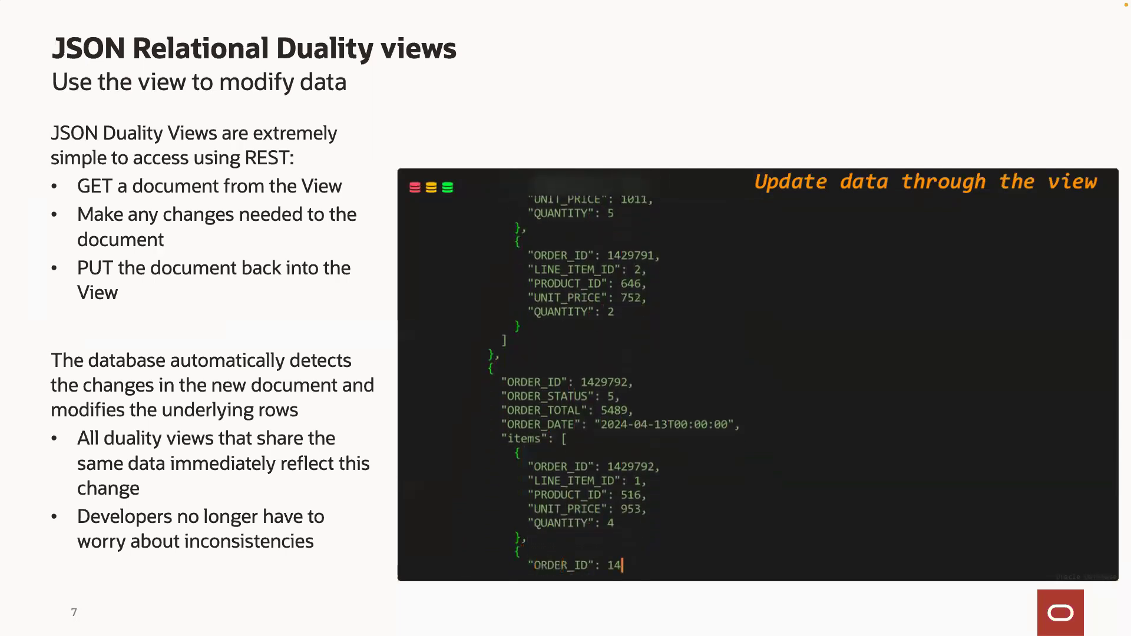
{"action": "scroll", "scroll_direction": "down", "scroll_amount": 3}
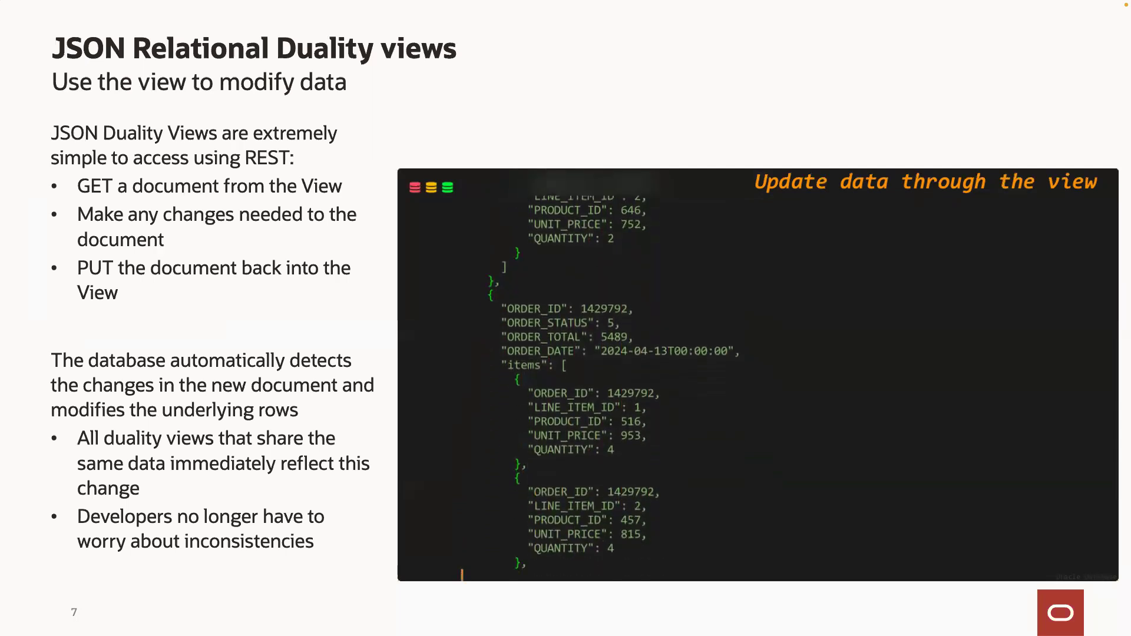
{"action": "scroll", "scroll_direction": "down", "scroll_amount": 3}
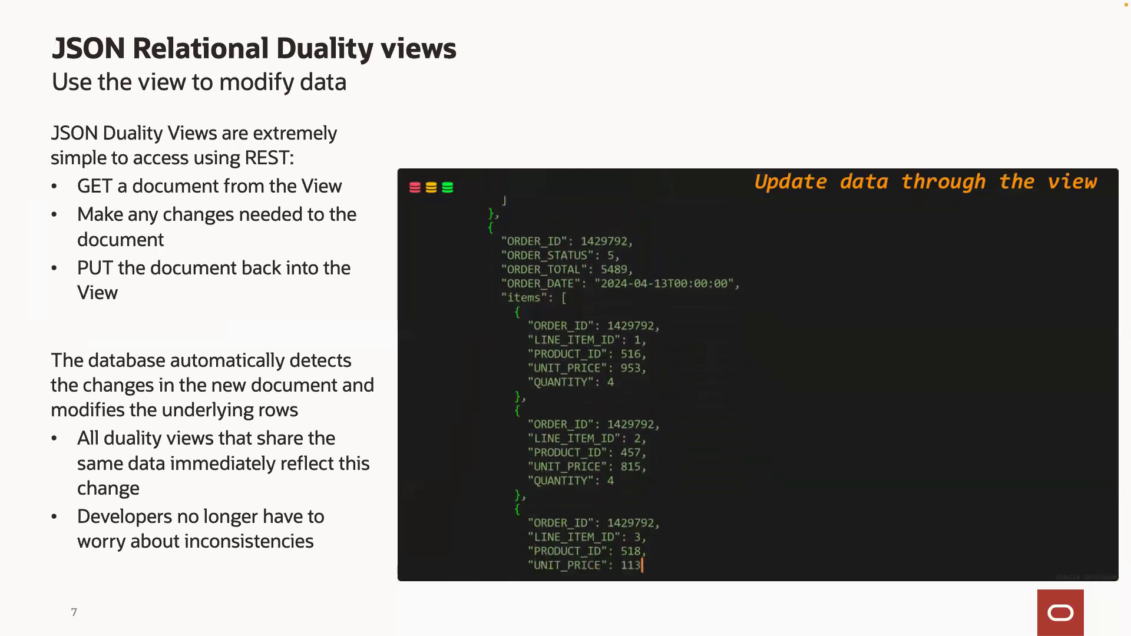
{"action": "scroll", "scroll_direction": "down", "scroll_amount": 3}
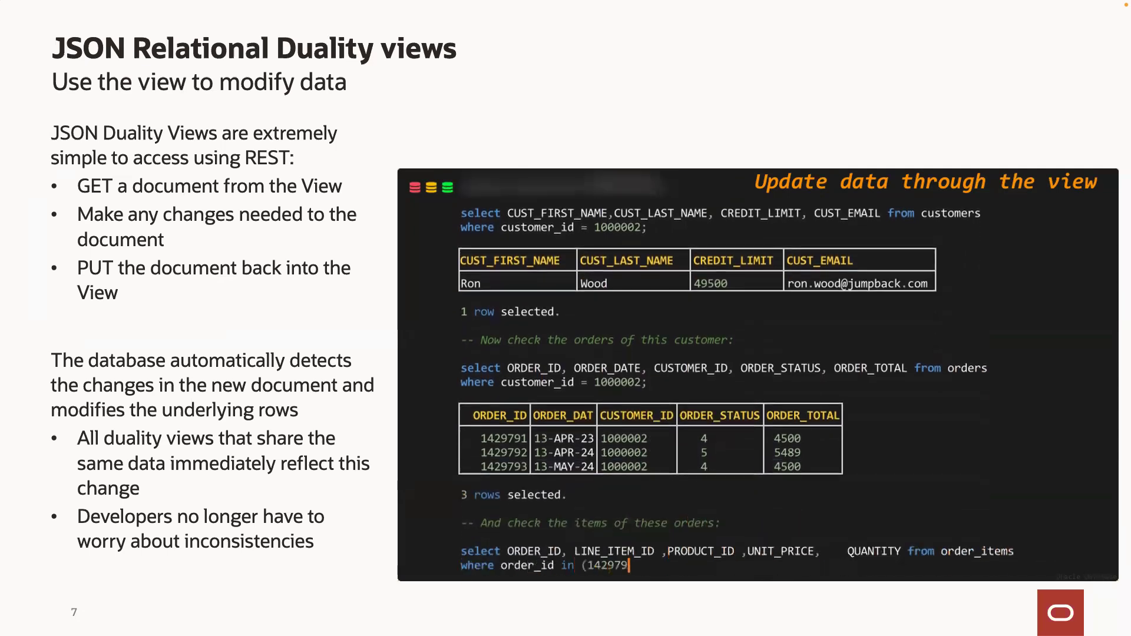
{"action": "type", "text": "1,1429792,1429793);"}
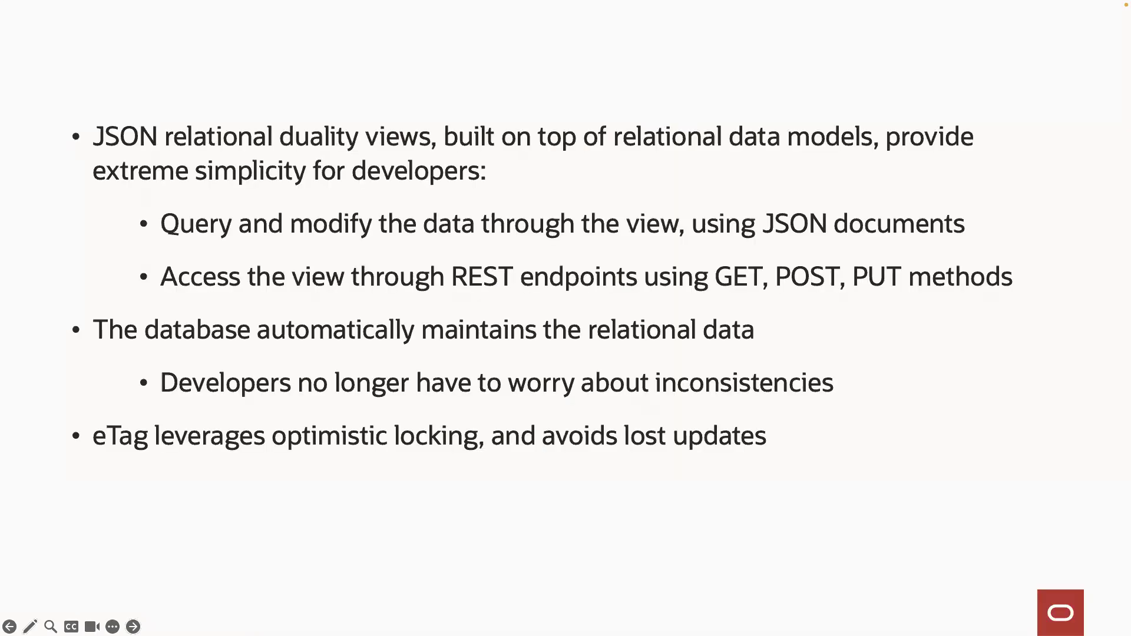
{"action": "mouse_move", "coordinate": [412, 531]}
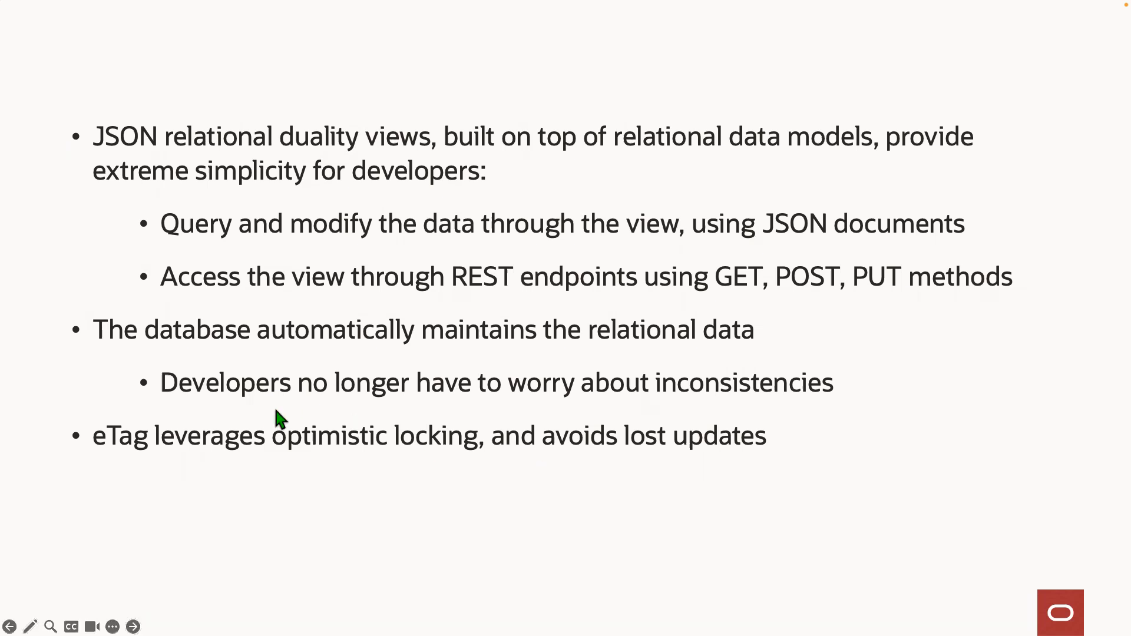
{"action": "mouse_move", "coordinate": [164, 487]}
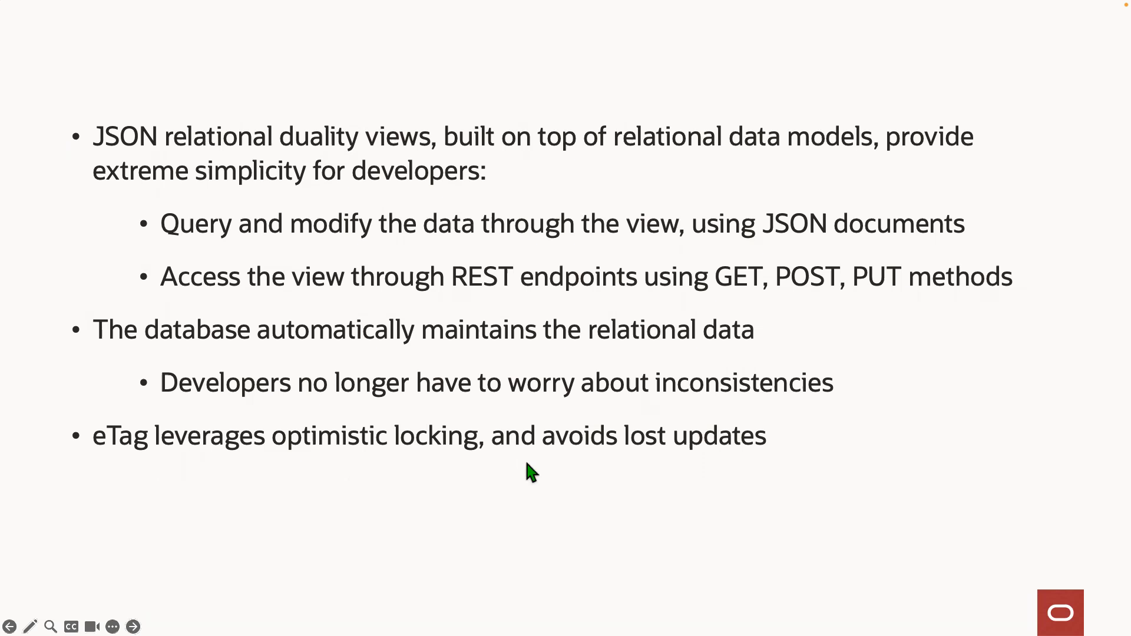
{"action": "mouse_move", "coordinate": [644, 483]}
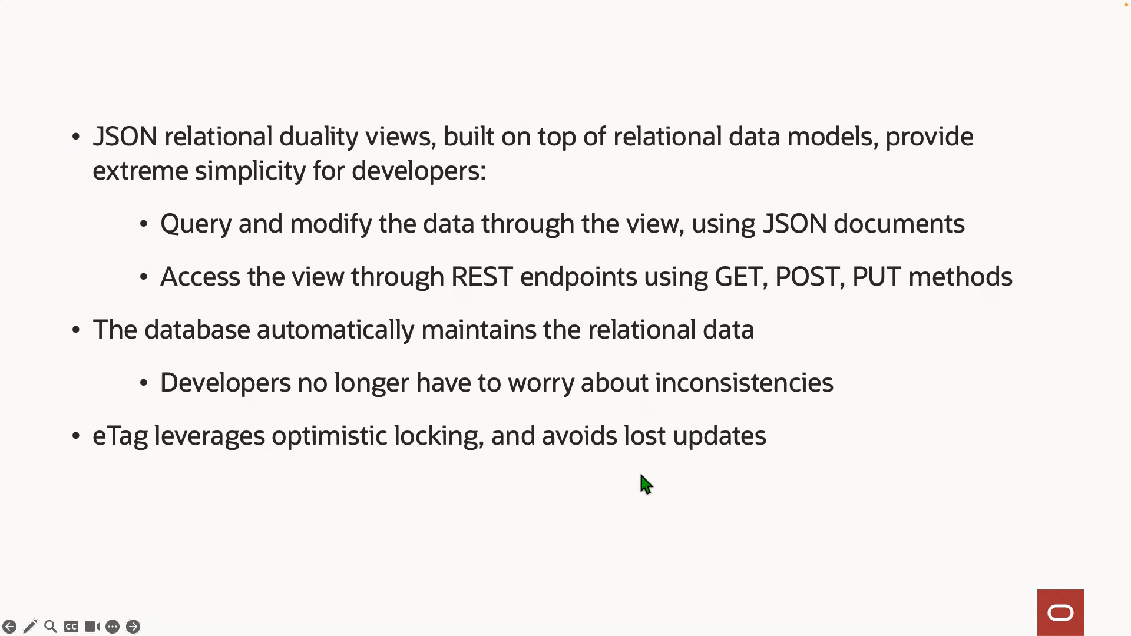